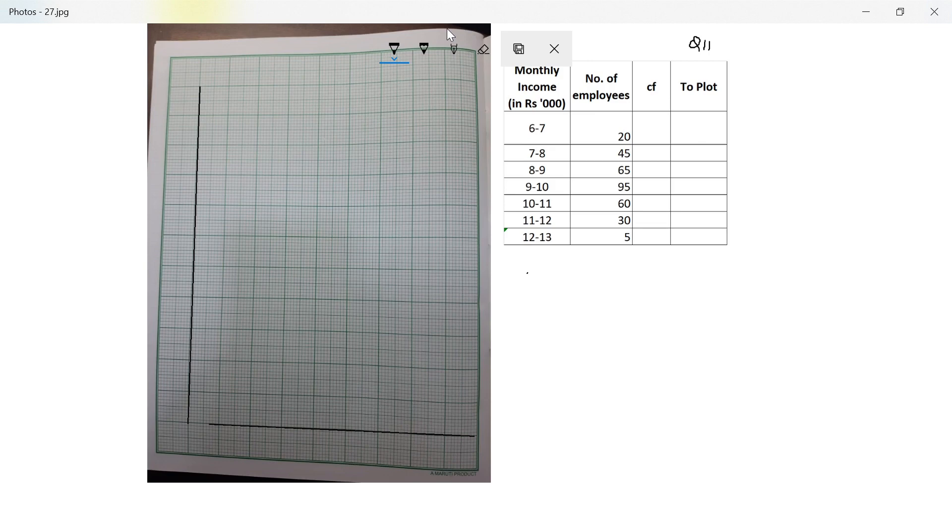
Label the x-axis 0 and 6–13, titled Monthly Income (Rs '000), marked X-axis.
click(179, 433)
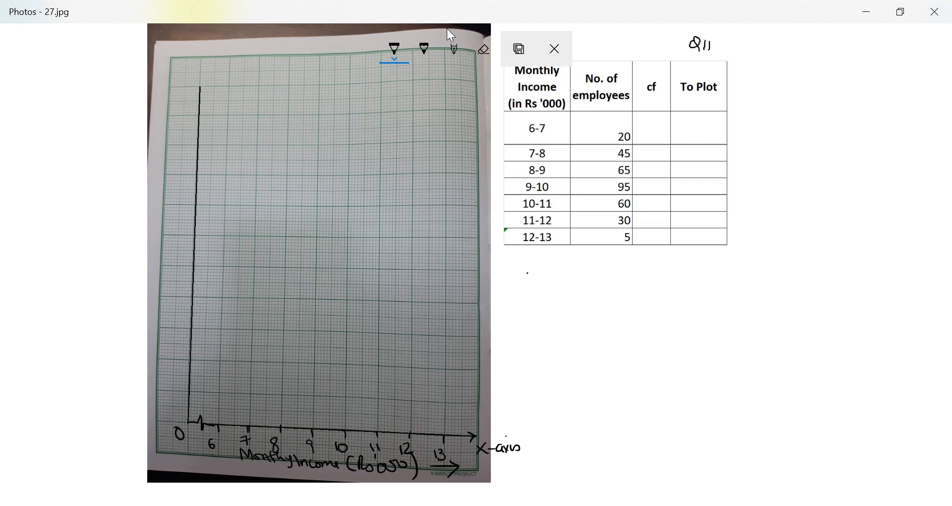
Mark the y-axis 50 to 350, label it cf / No. of employees and Y-axis, and add SCALE.
click(552, 48)
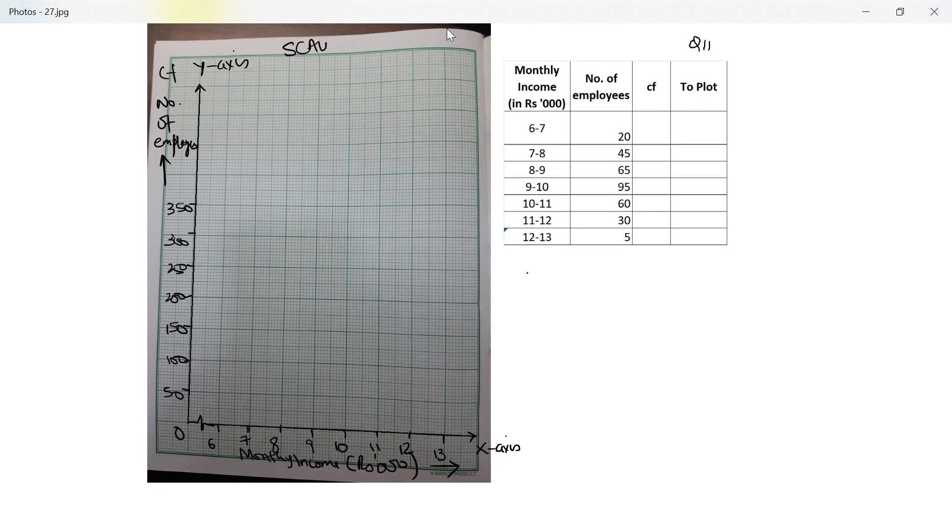
Fill the cf column 20, 65, 130, 225, 285, 315, 320, write To Plot pairs, and underline SCALE.
click(393, 49)
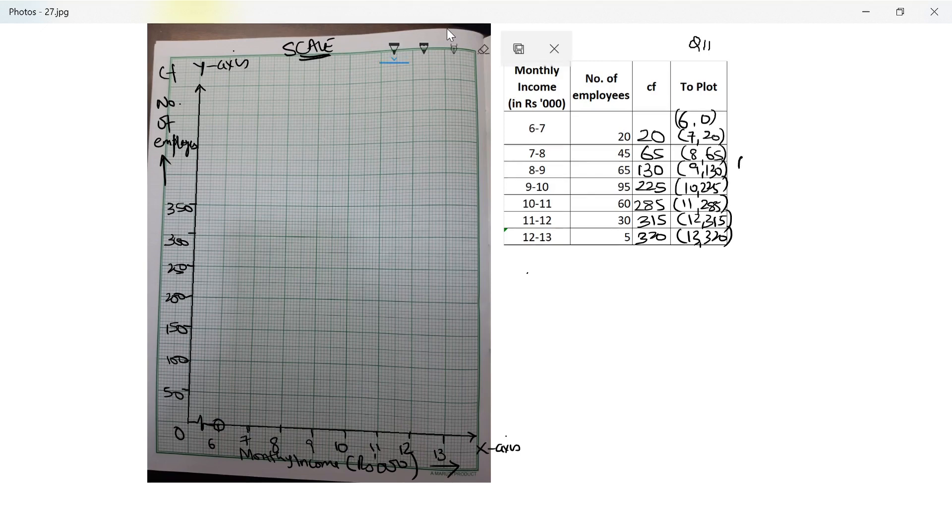
Plot and circle the first points (6,0), (7,20) and (8,65) on the graph paper.
click(554, 49)
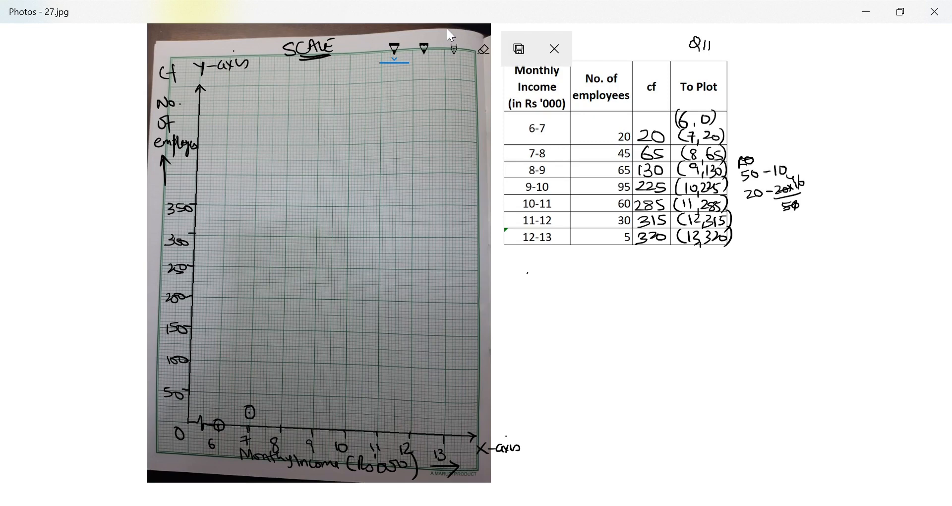
click(554, 49)
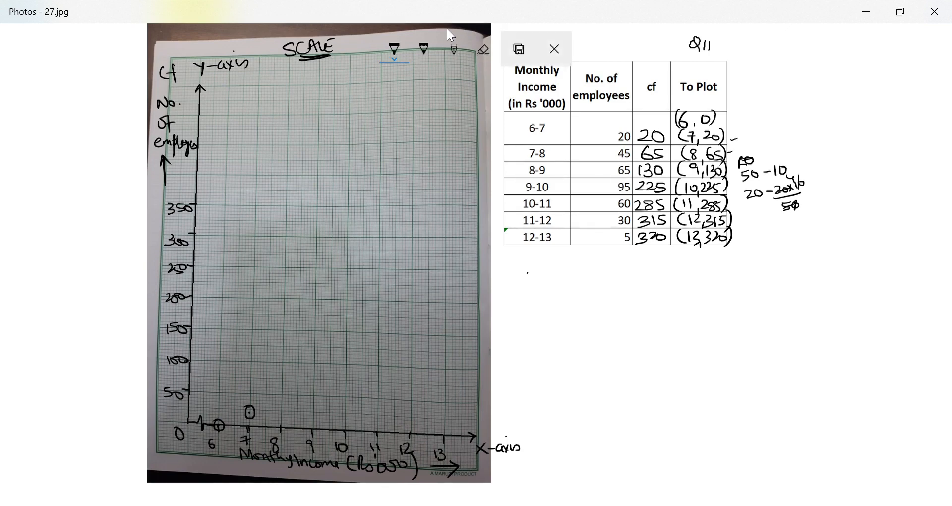
click(553, 49)
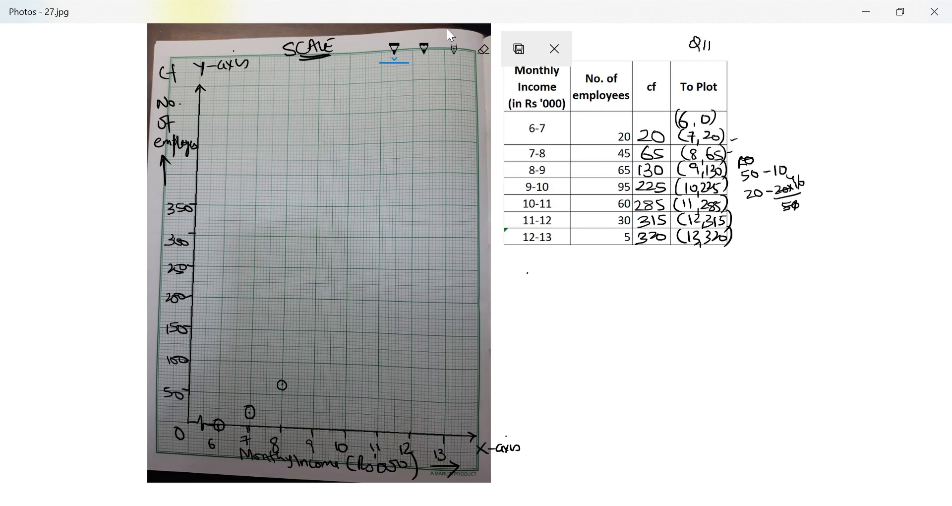
click(554, 49)
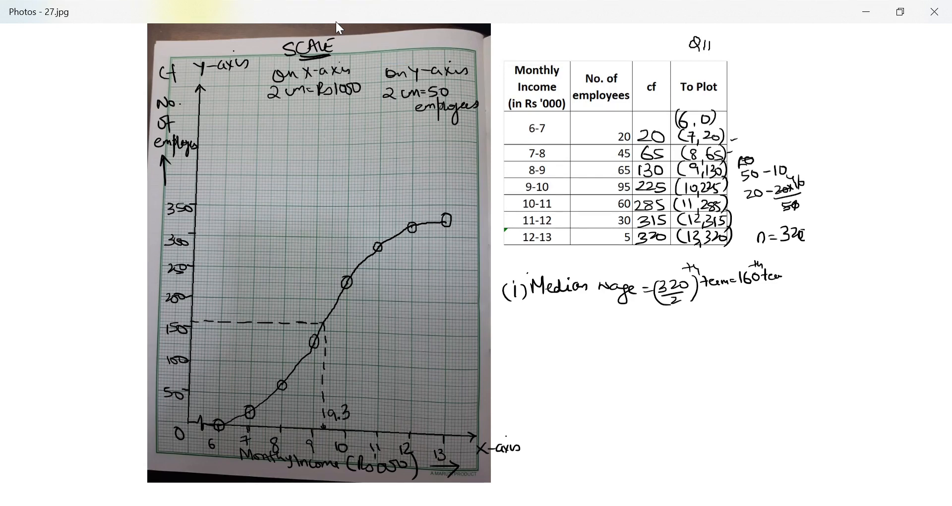
Write the axis scales, n = 320 and the median term formula, with a dashed line to 9.3.
click(395, 48)
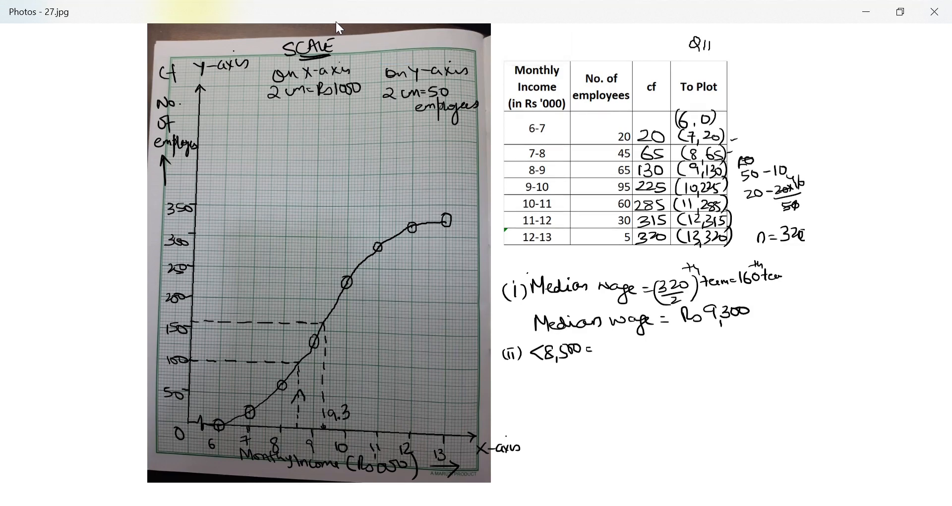
Write Median wage = Rs 9,300, begin part (ii) for below 8,500, and dash a line from 8.5.
click(393, 49)
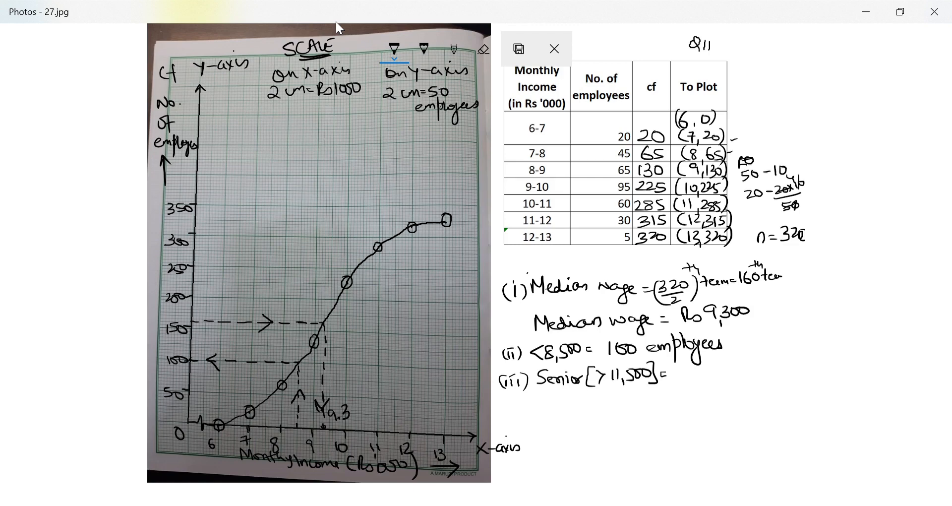
Write the below-8,500 employee count, arrow the dashed lines, and begin 'Senior [>11,500] ='.
click(554, 49)
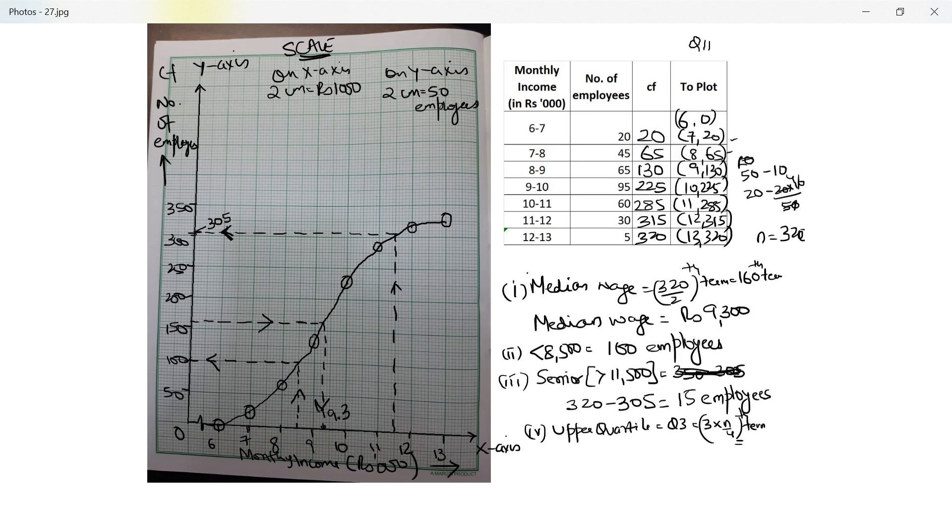
Write 'Upper Quartile = Q3 = (3×n/4)th term' under part (iii).
click(395, 49)
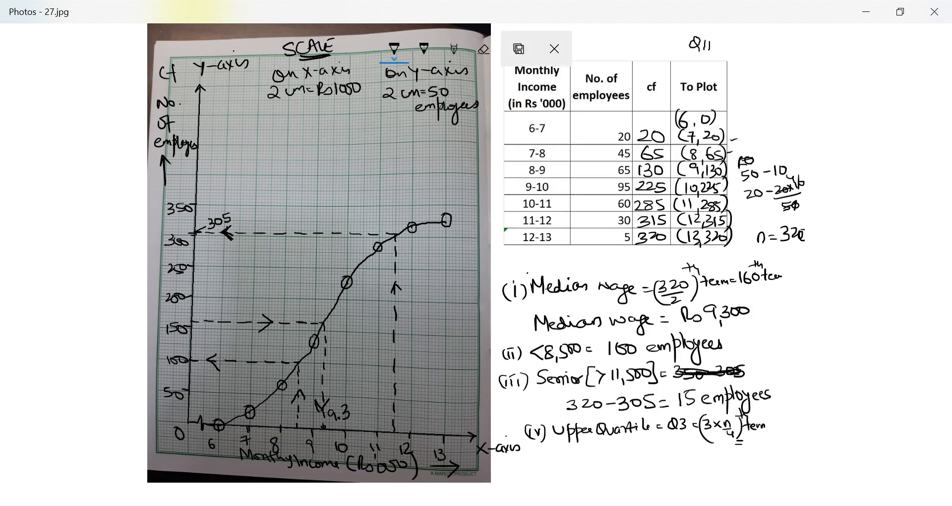